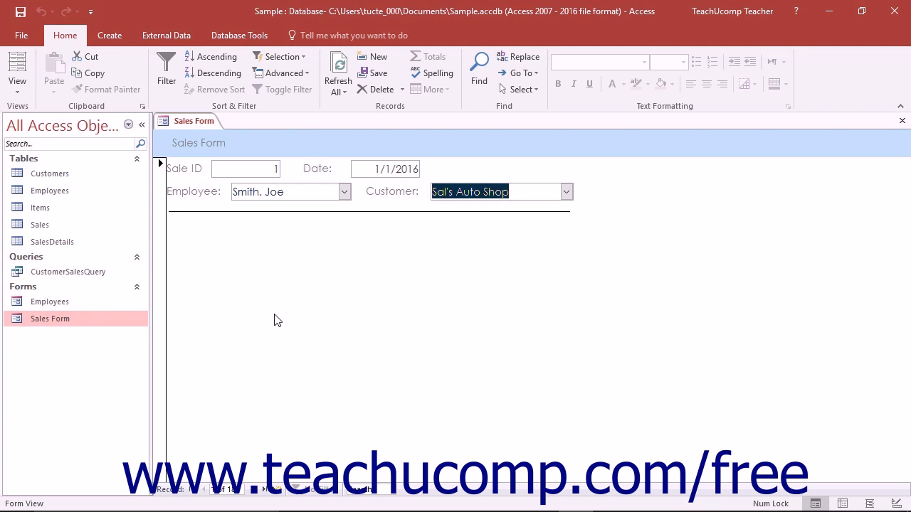
# Step: Display the Home tab's View drop-down options for the Sales Form
pyautogui.click(17, 68)
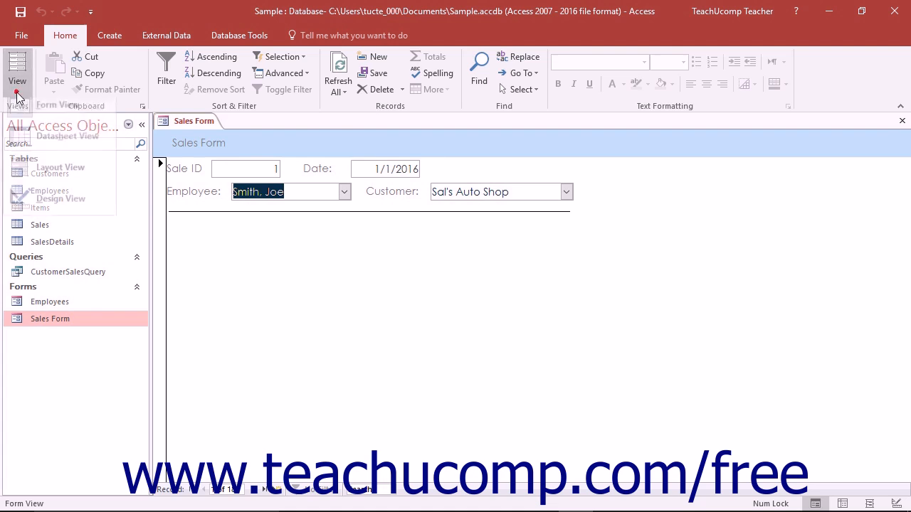
# Step: Switch the Sales Form to Design View to expose its header, detail fields and grid
pyautogui.click(17, 67)
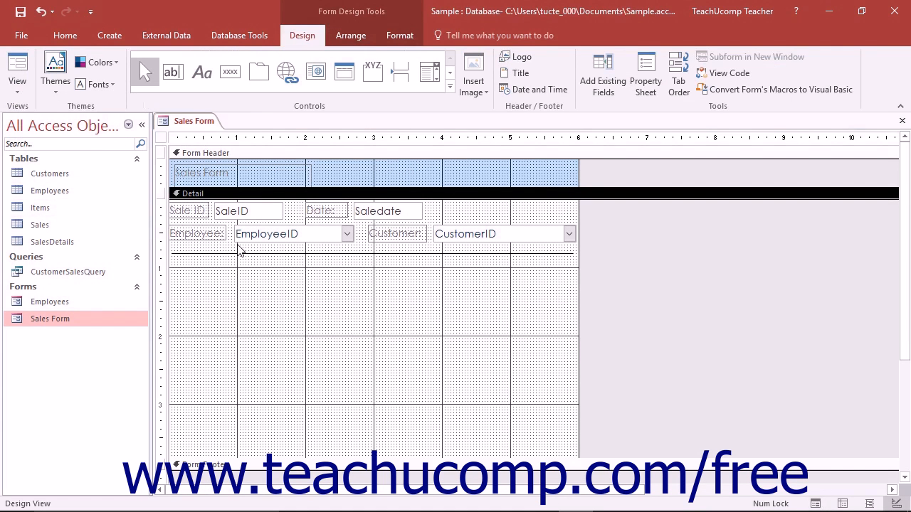
pyautogui.moveTo(678, 73)
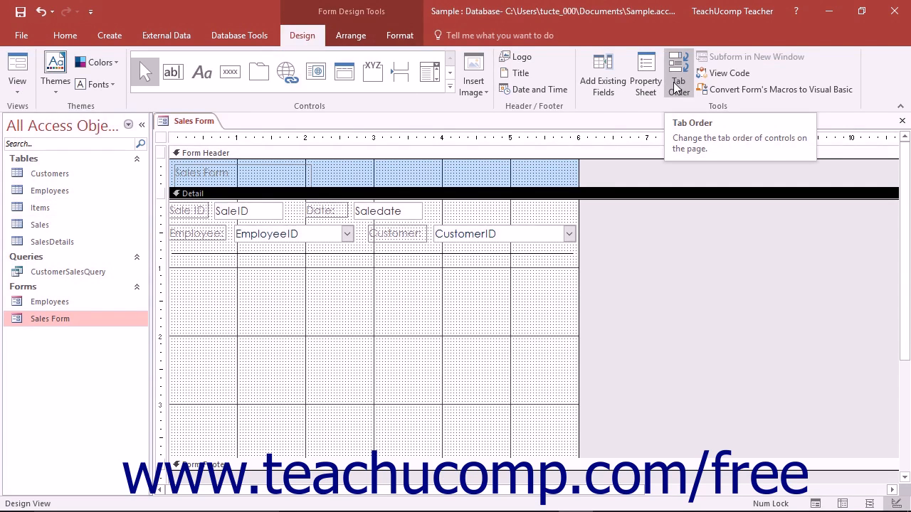
# Step: Show the Tab Order dialog listing SaleID, Saledate, CustomerField, then EmployeeID
pyautogui.click(678, 73)
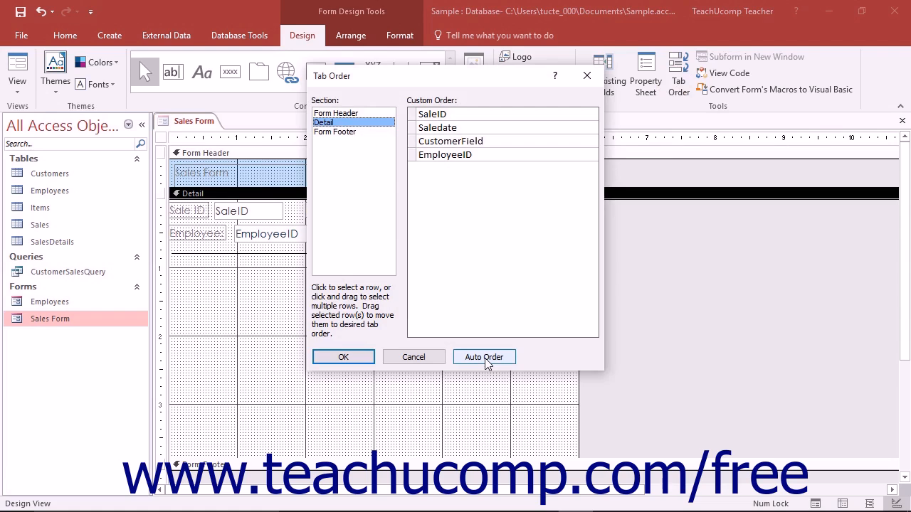